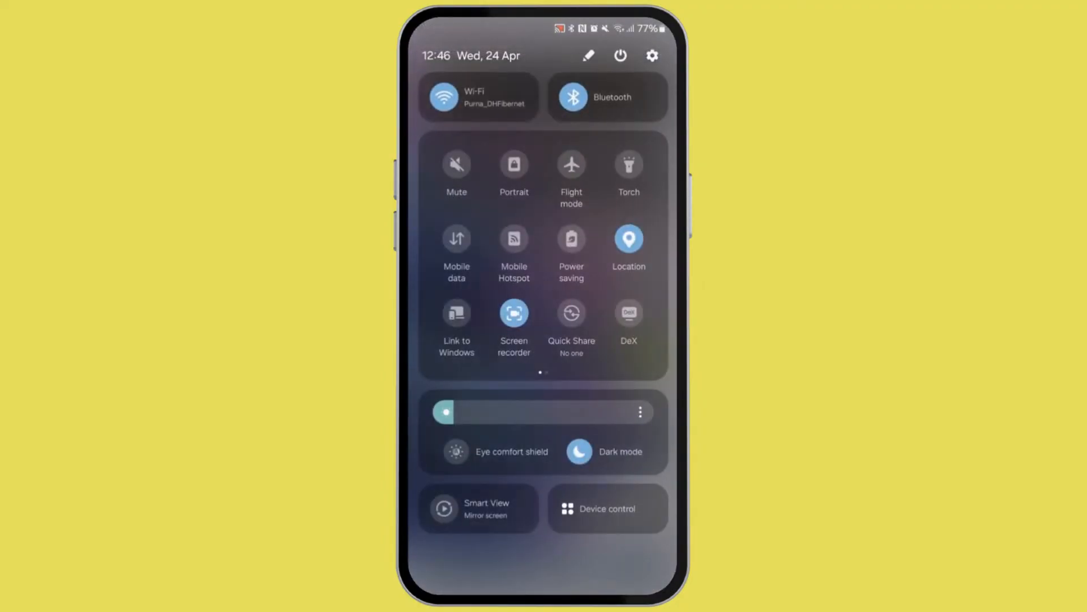
Switch the phone to dark mode from the Quick Settings panel
click(514, 312)
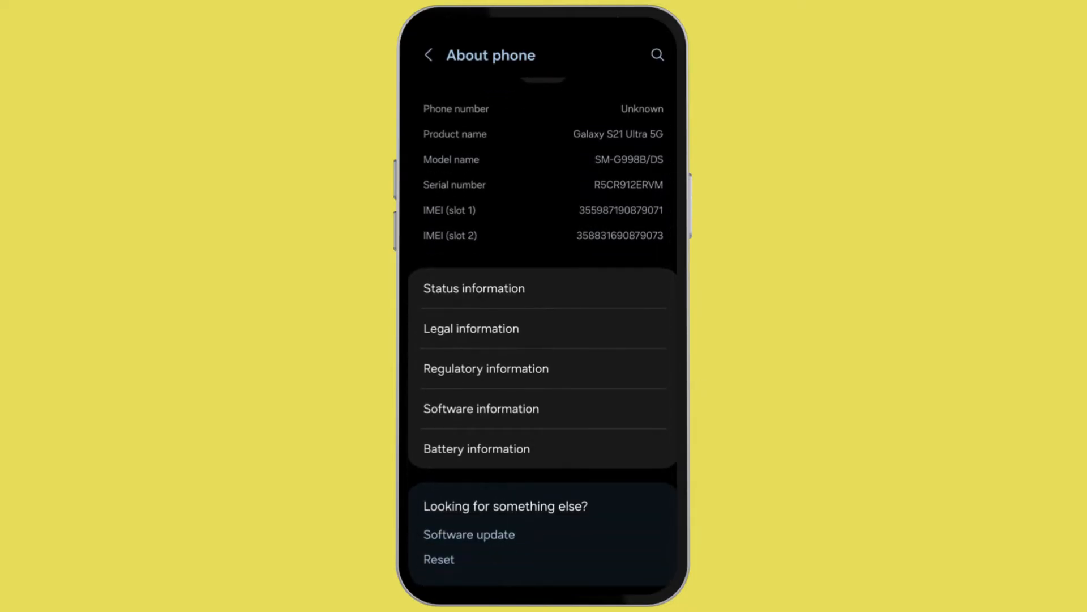
Open the About phone page showing the device's model and identity details
click(481, 408)
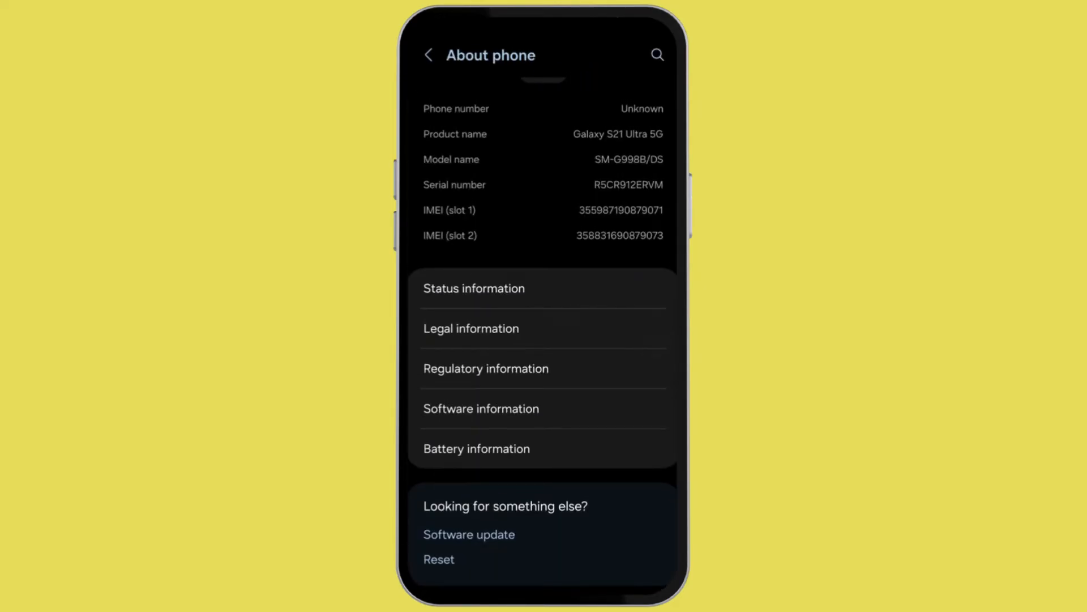
Return from About phone to the main Settings list and locate Advanced features
click(428, 54)
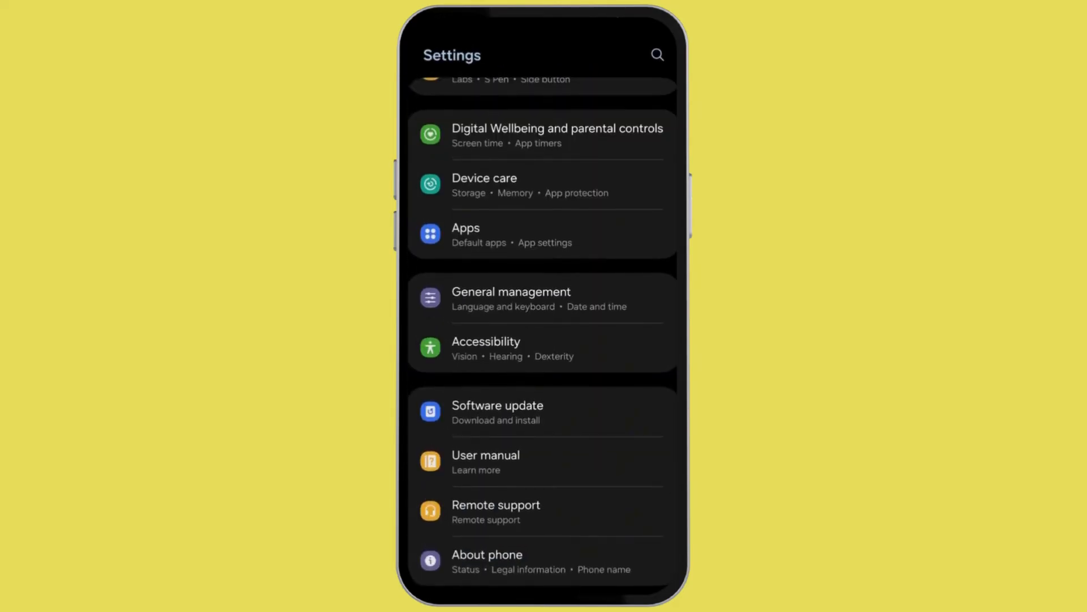
scroll(up, 3)
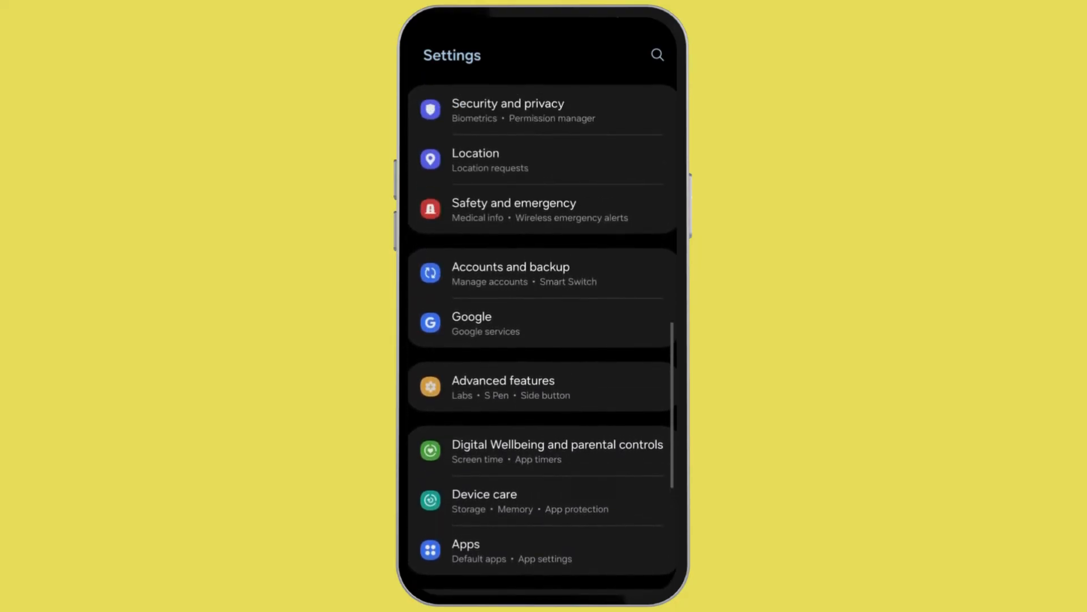
scroll(down, 3)
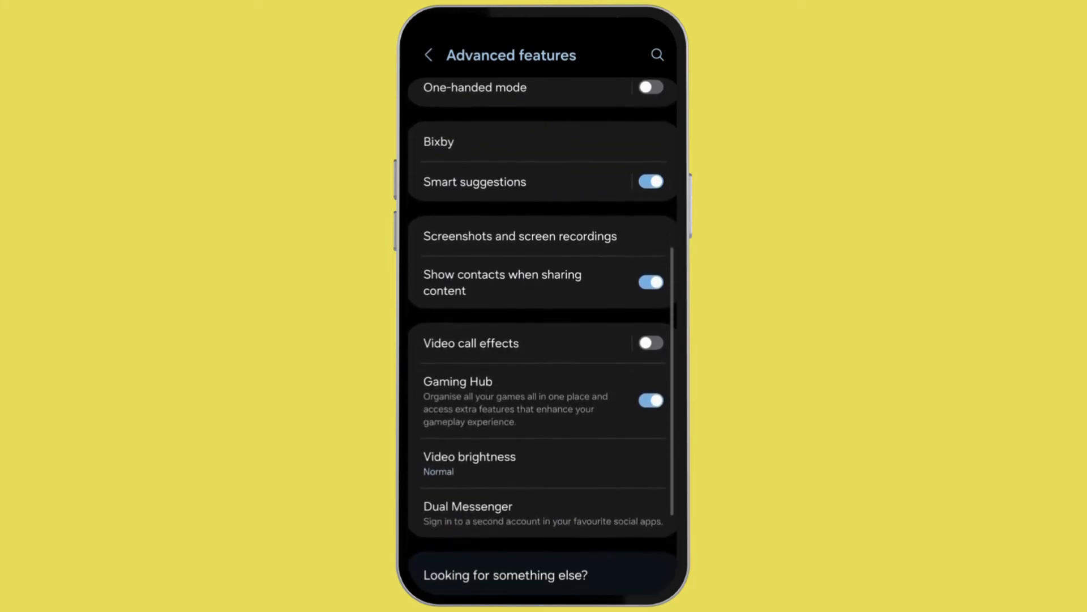
scroll(down, 3)
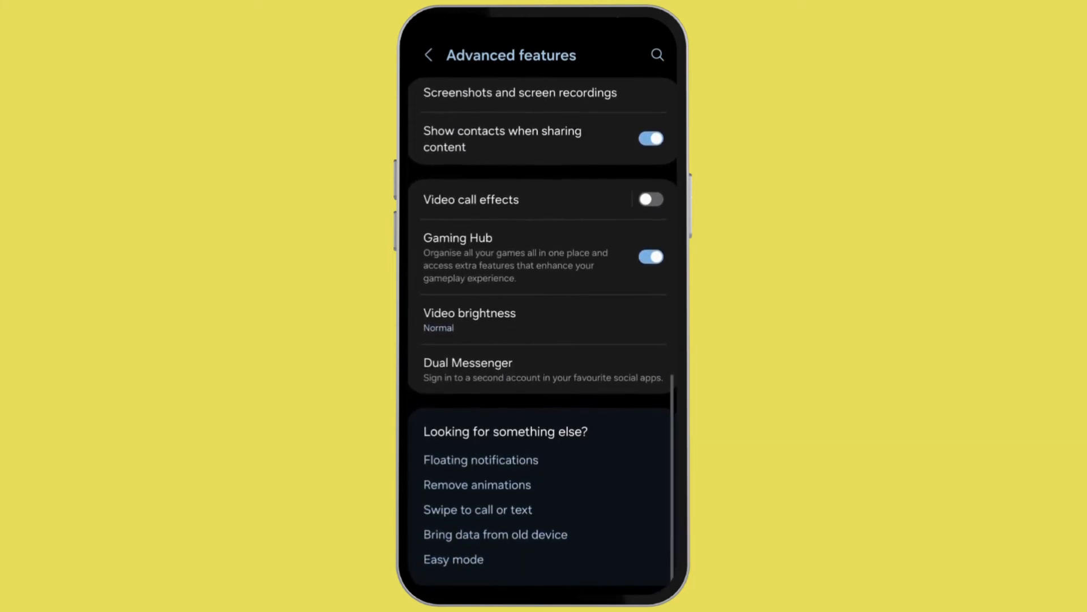
scroll(up, 3)
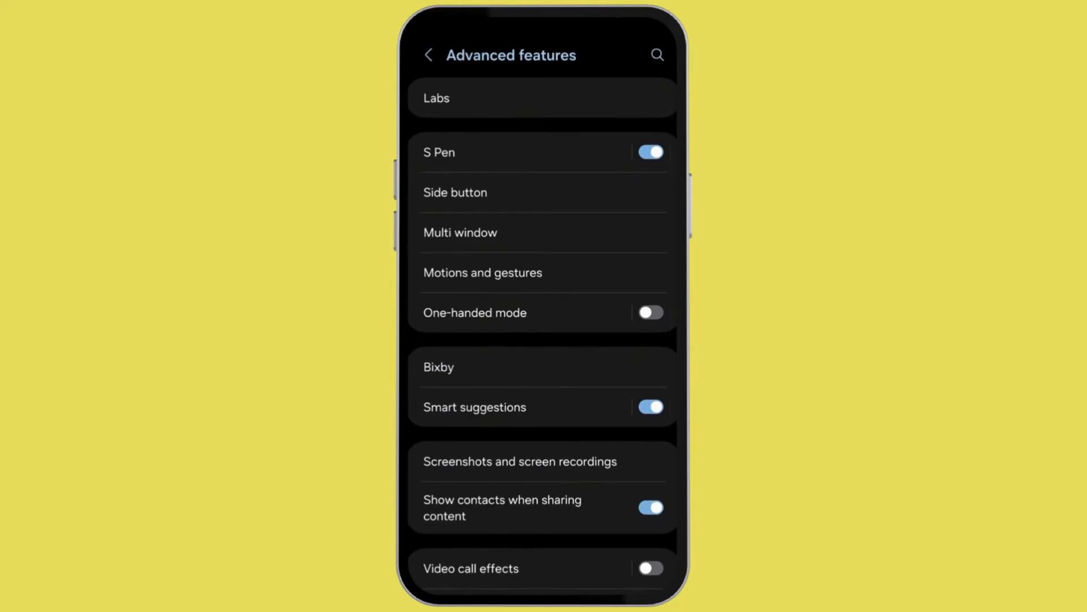